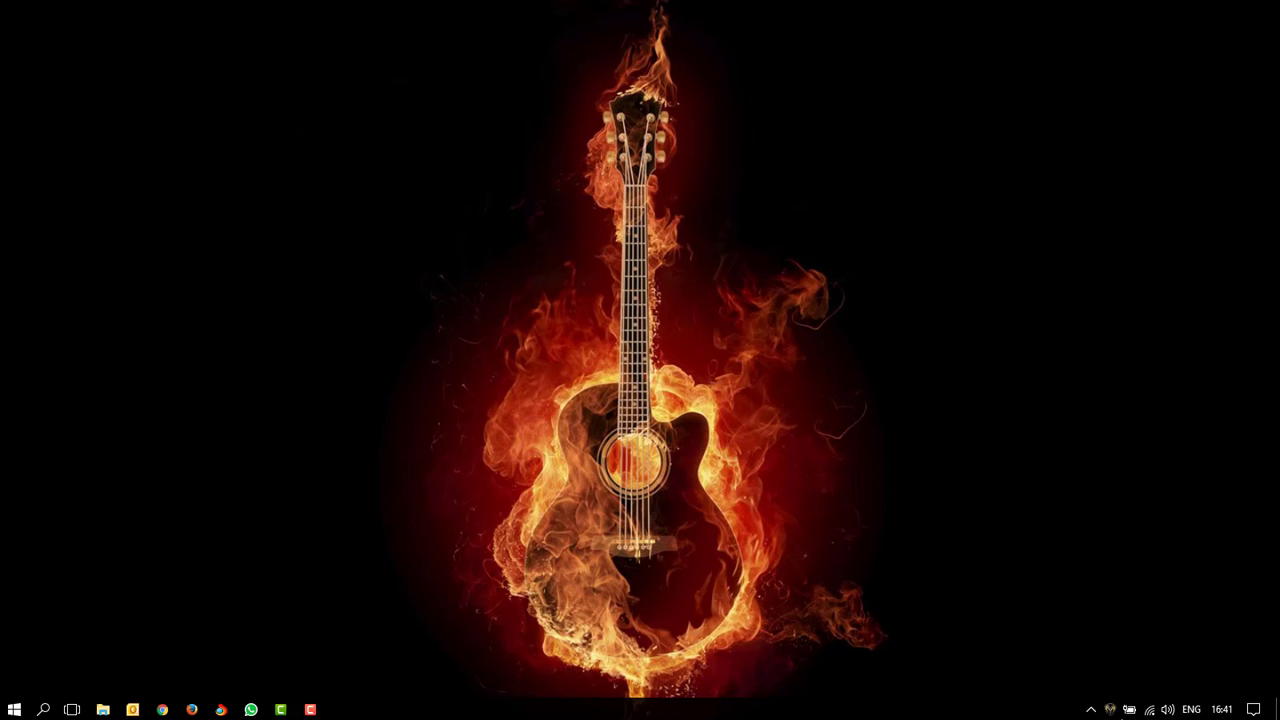
mouse_move(1224, 708)
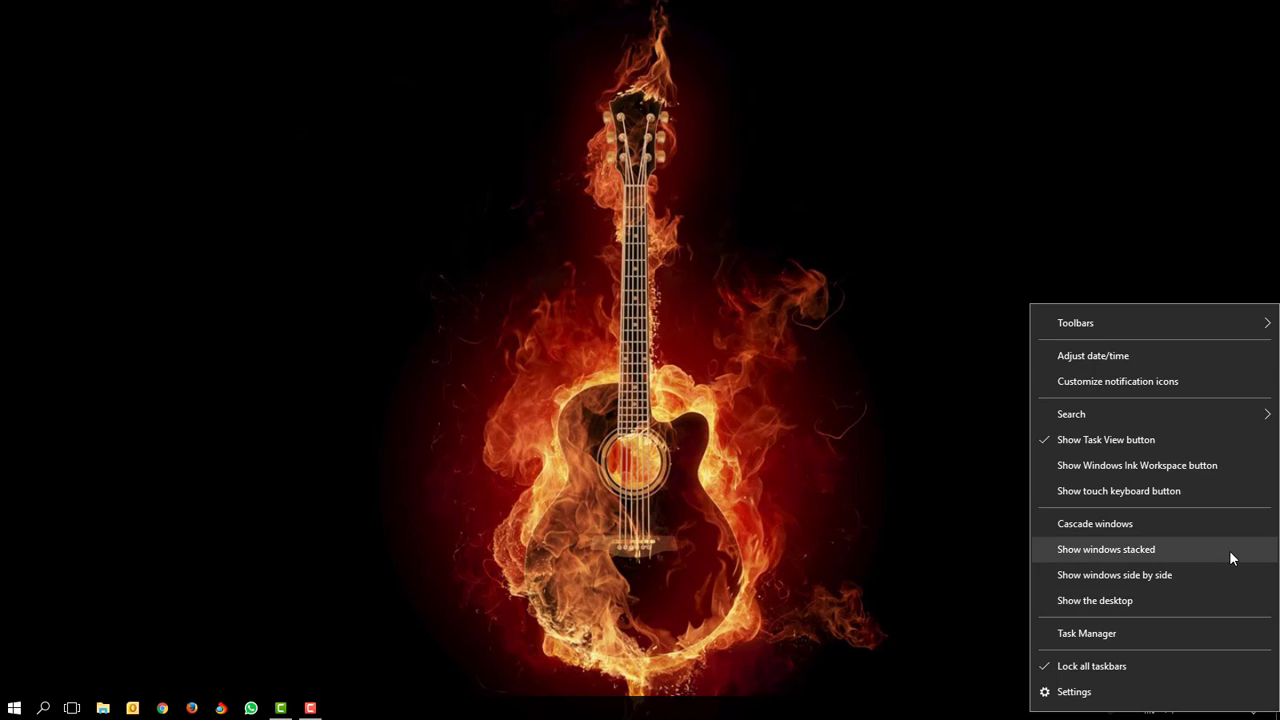
mouse_move(1130, 356)
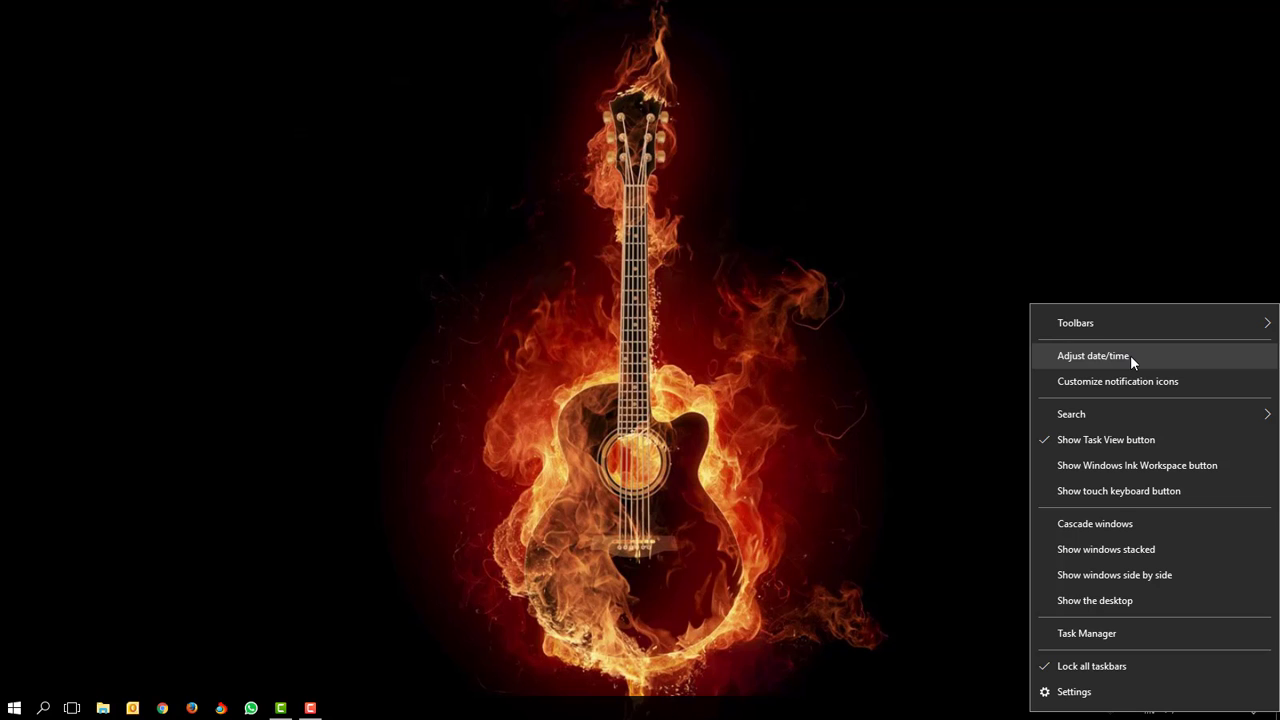
- Open Date and time settings and scroll to the Formats and Related settings sections
left_click(1092, 356)
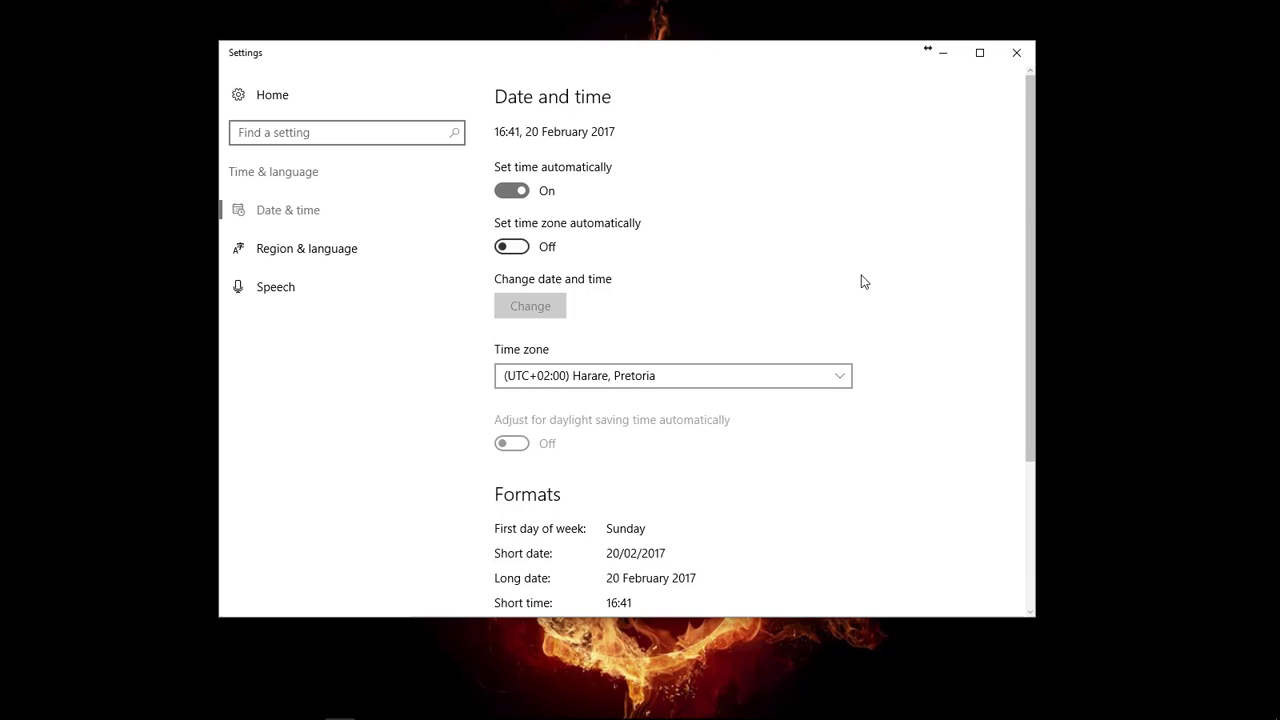
scroll("down", 3)
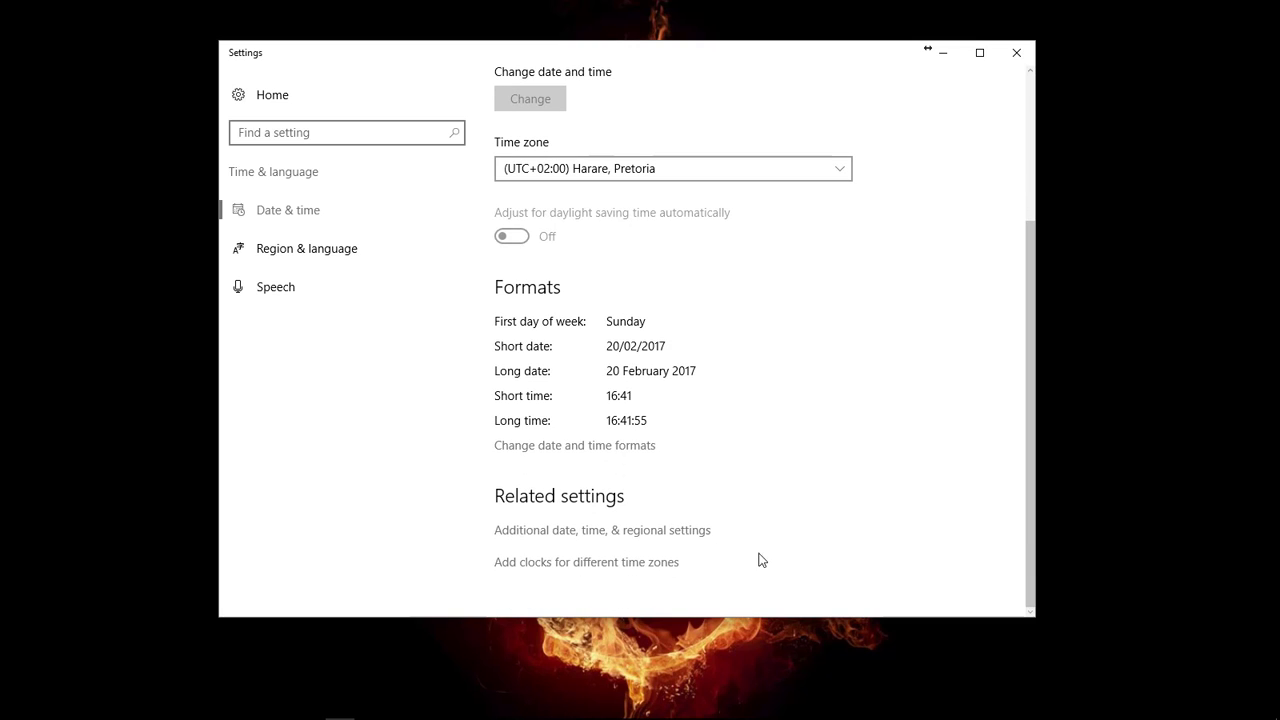
mouse_move(650, 536)
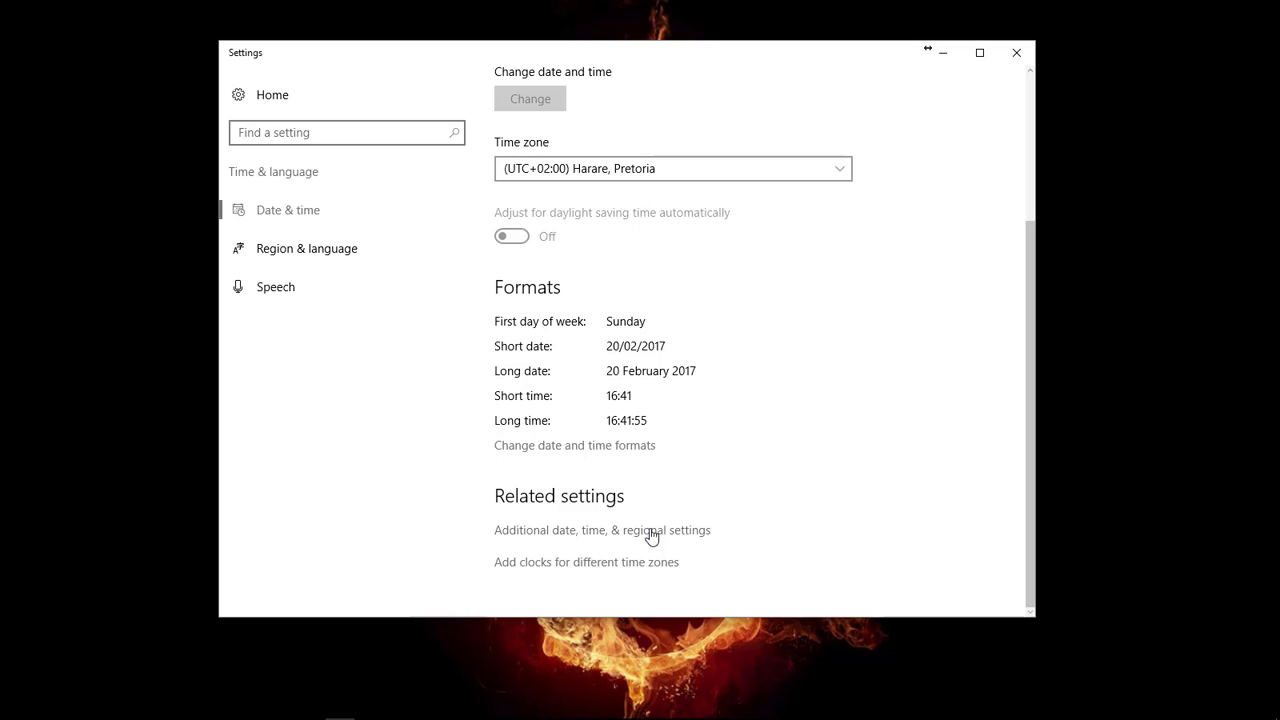
- Open Control Panel's Clock, Language, and Region page from the related settings link
left_click(602, 530)
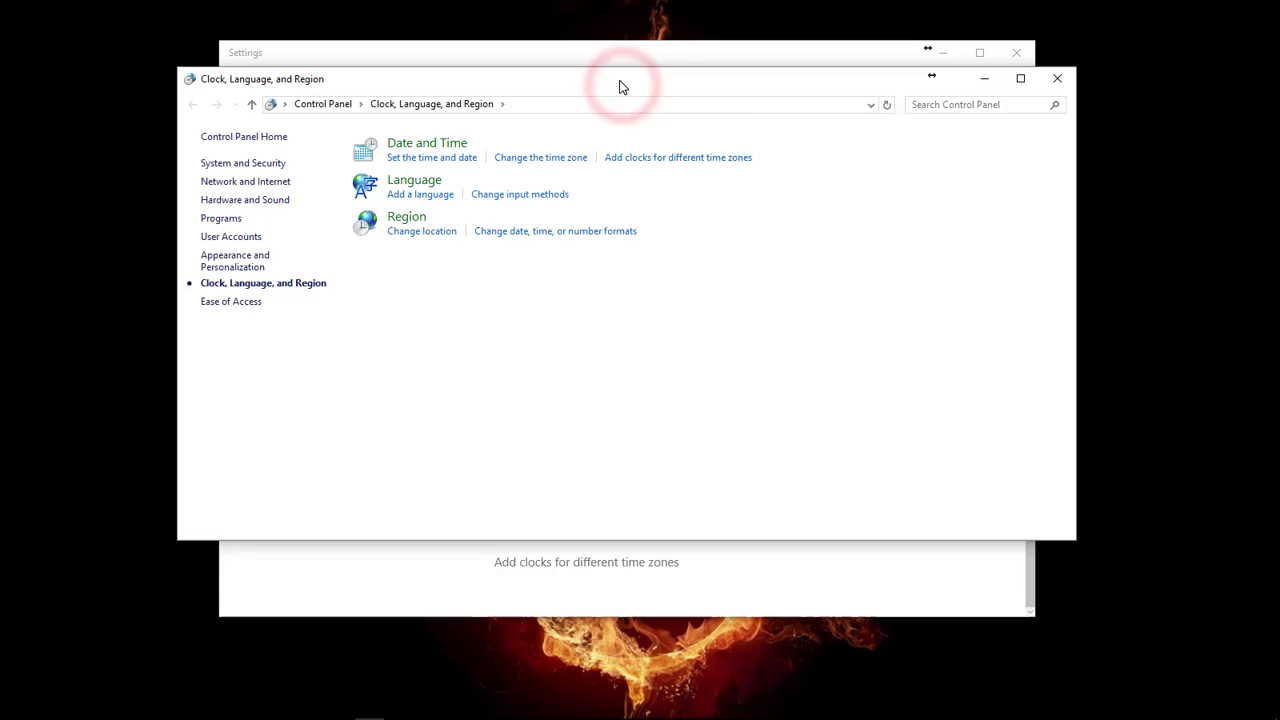
mouse_move(572, 232)
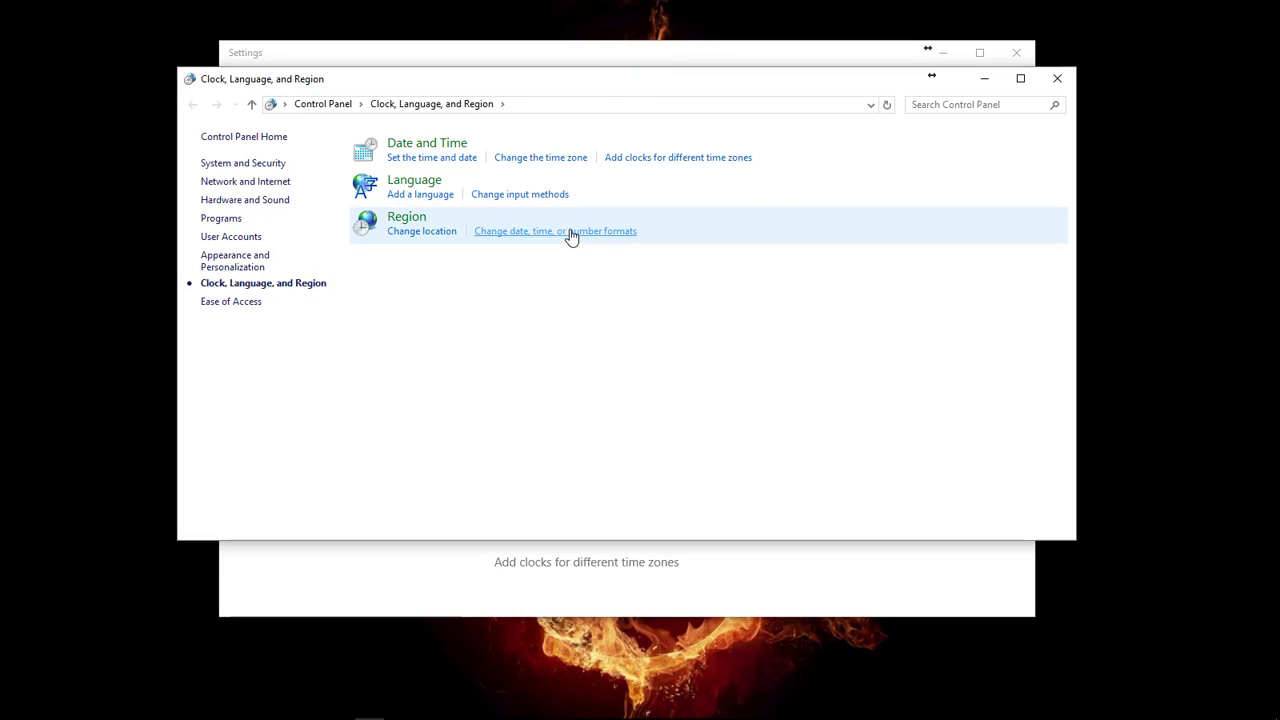
mouse_move(574, 240)
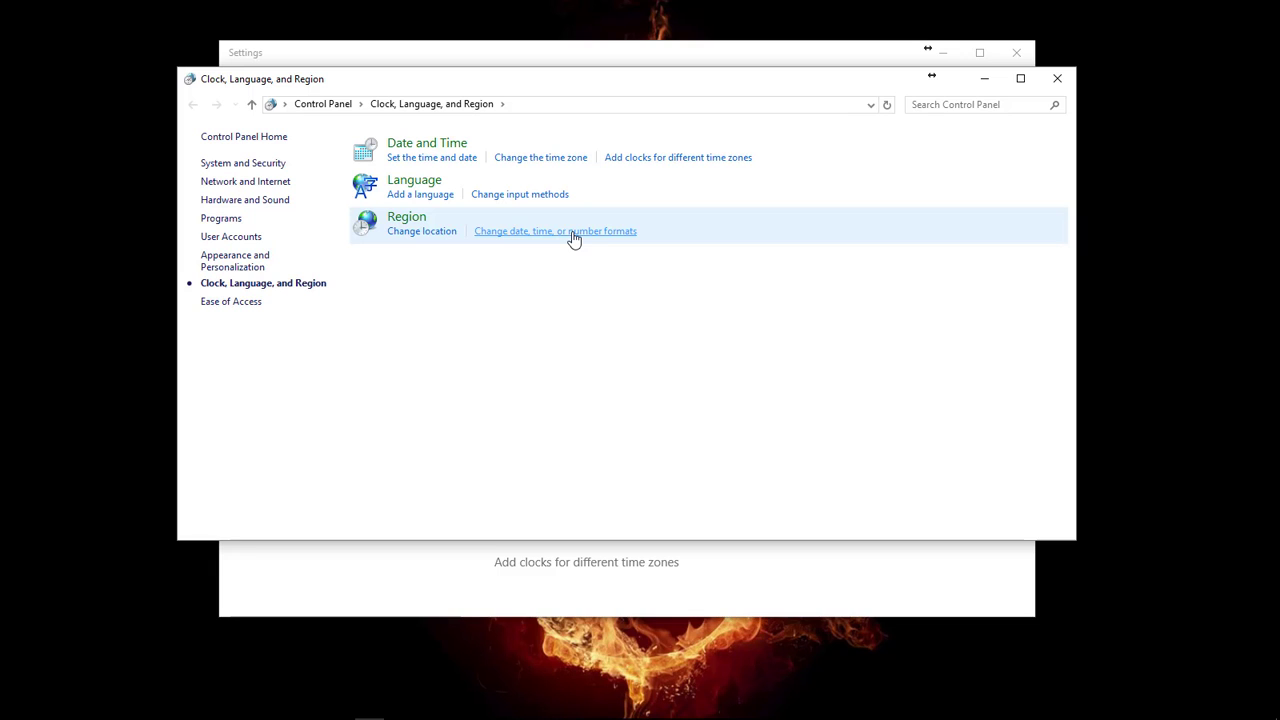
- Open the Region dialog, confirm English (South Africa) format, check the Location tab, and return to Formats
left_click(556, 232)
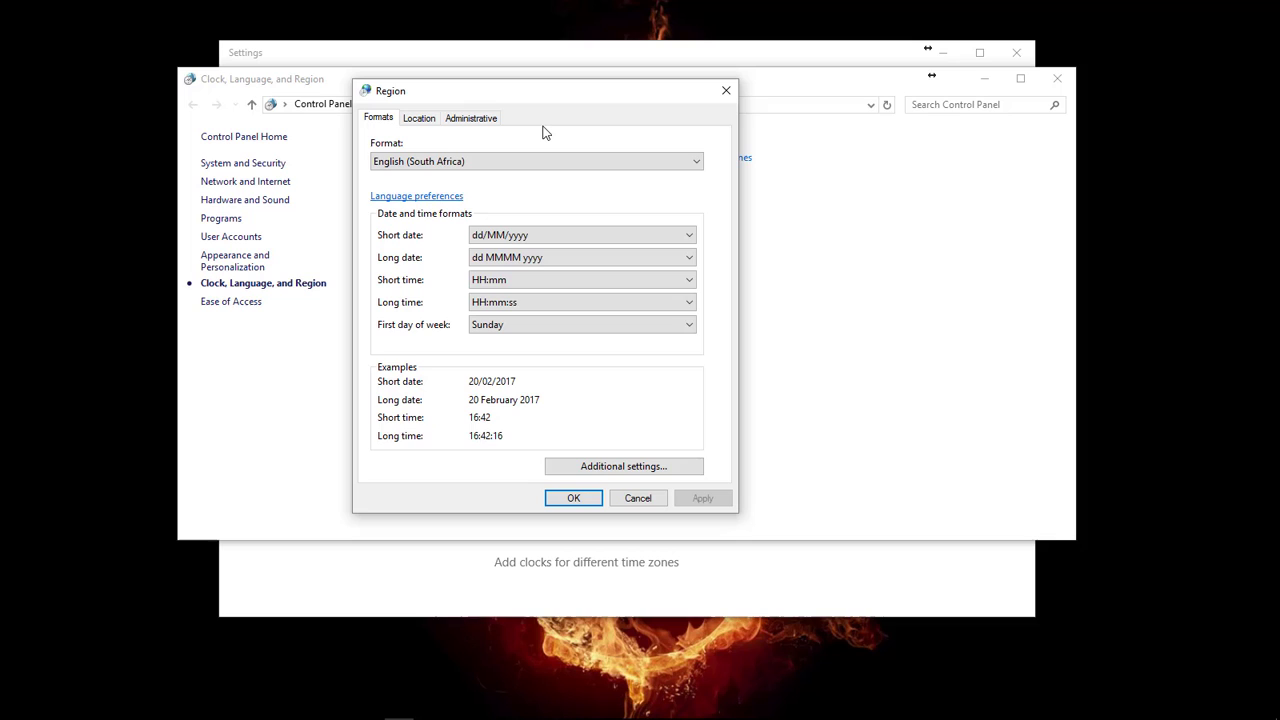
left_click(536, 160)
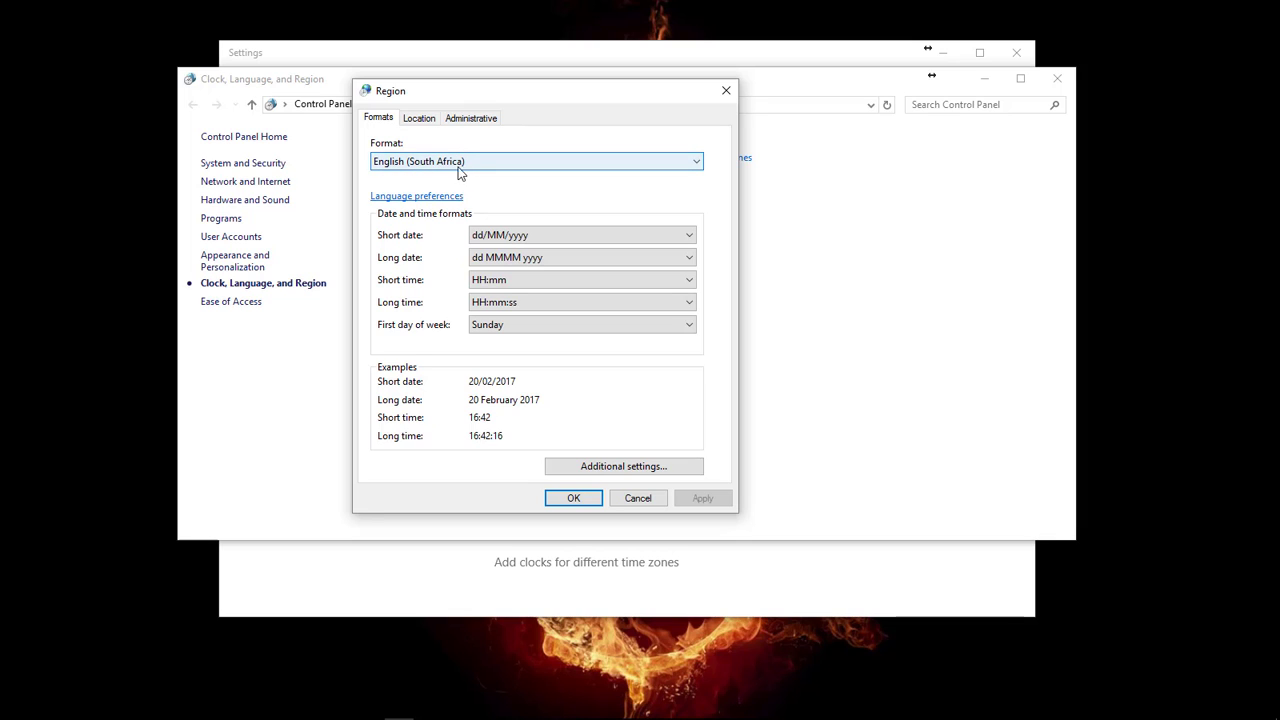
left_click(416, 116)
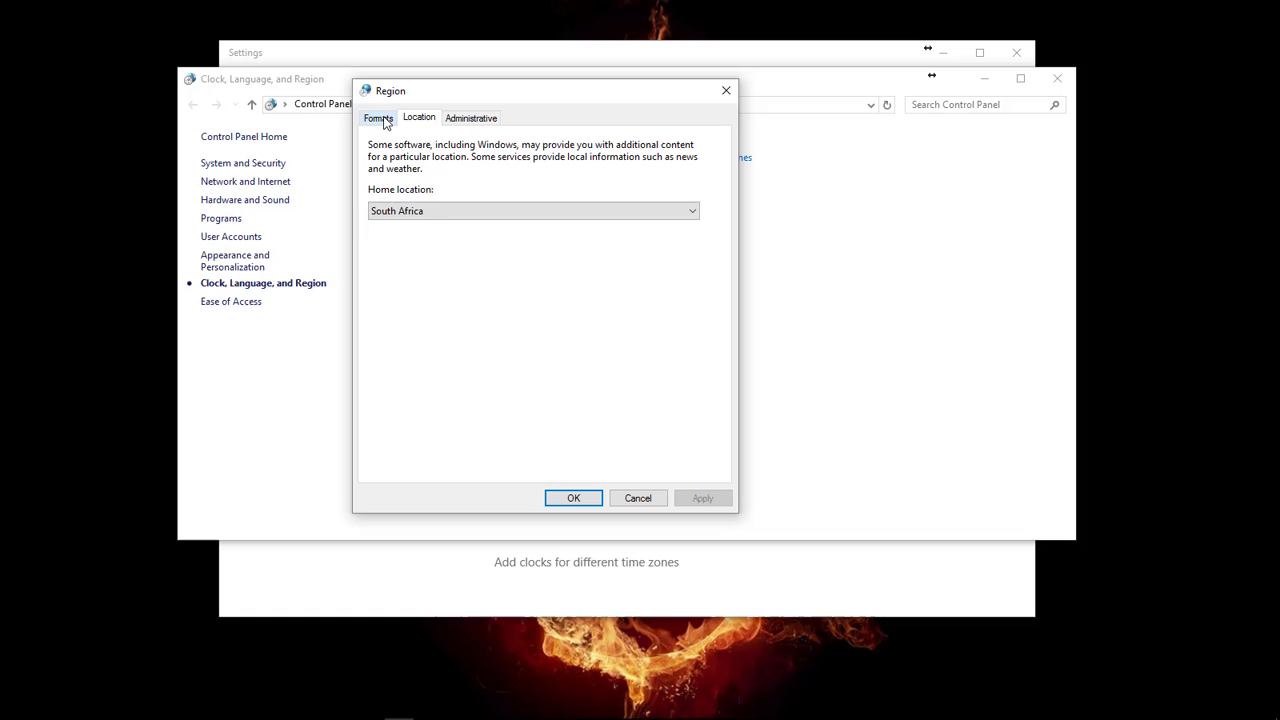
left_click(376, 116)
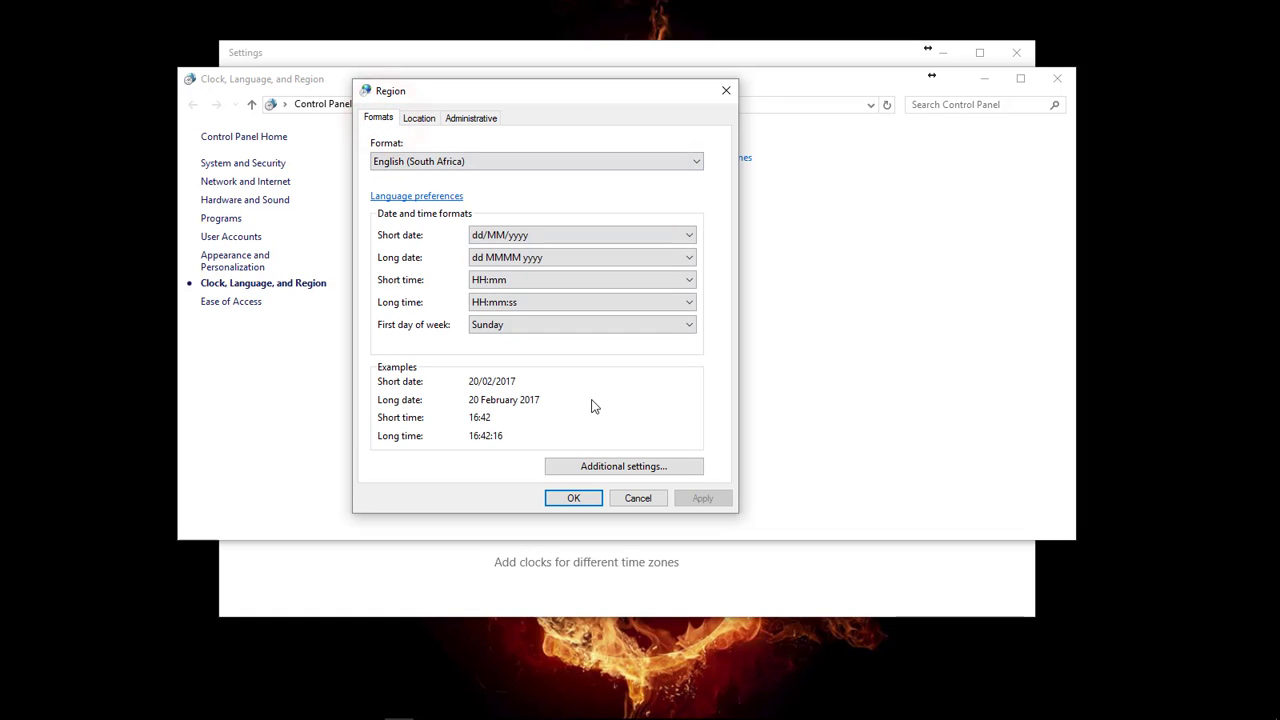
mouse_move(624, 466)
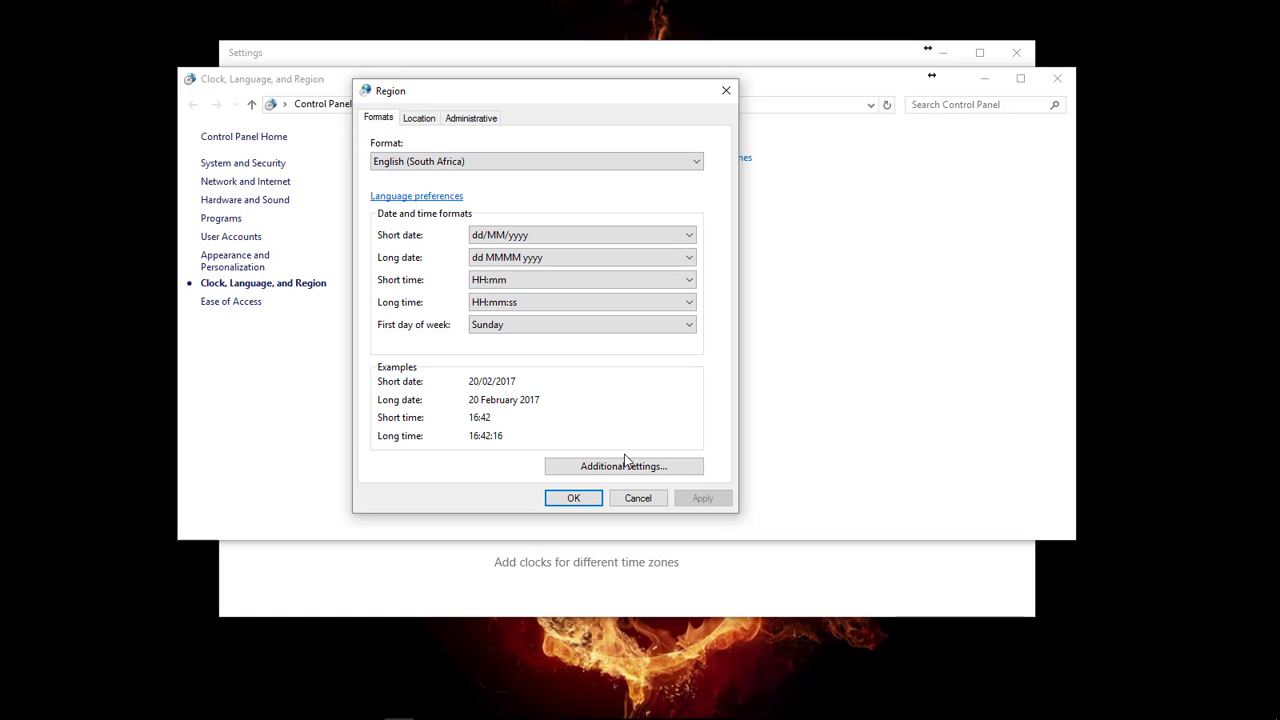
left_click(624, 466)
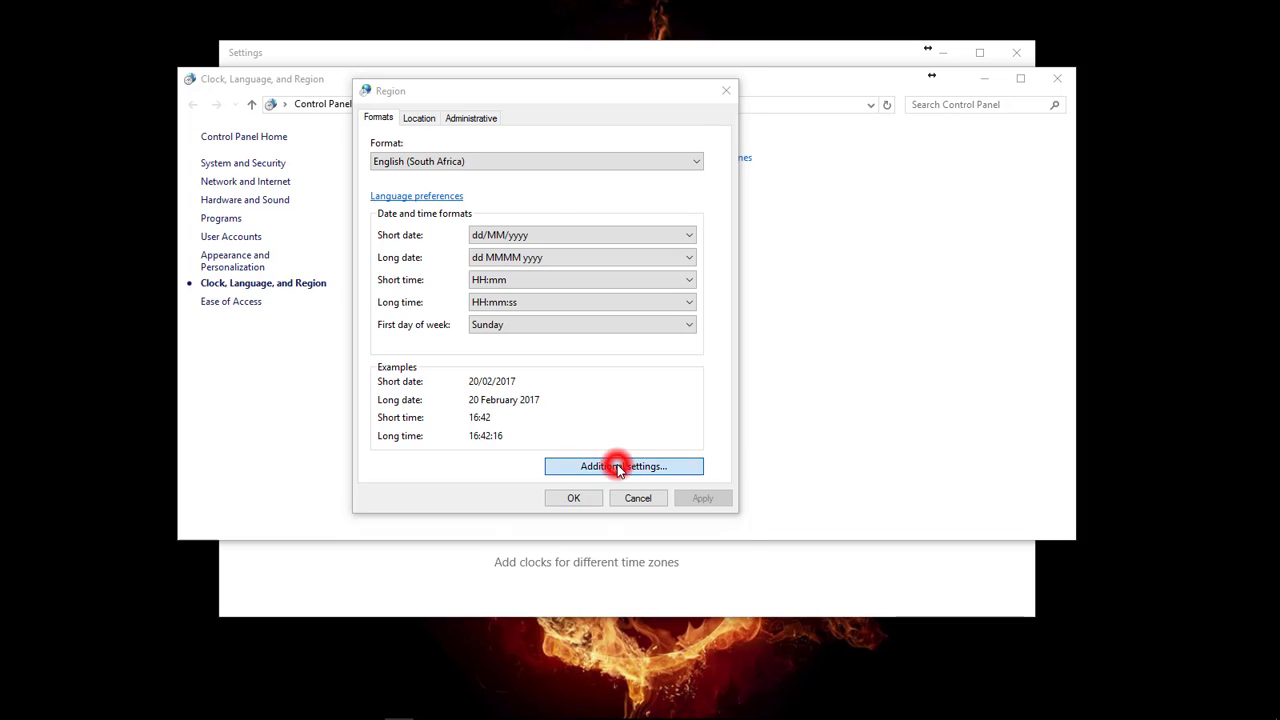
- In Customize Format's Numbers tab, enter a full stop as the decimal symbol
left_click(624, 466)
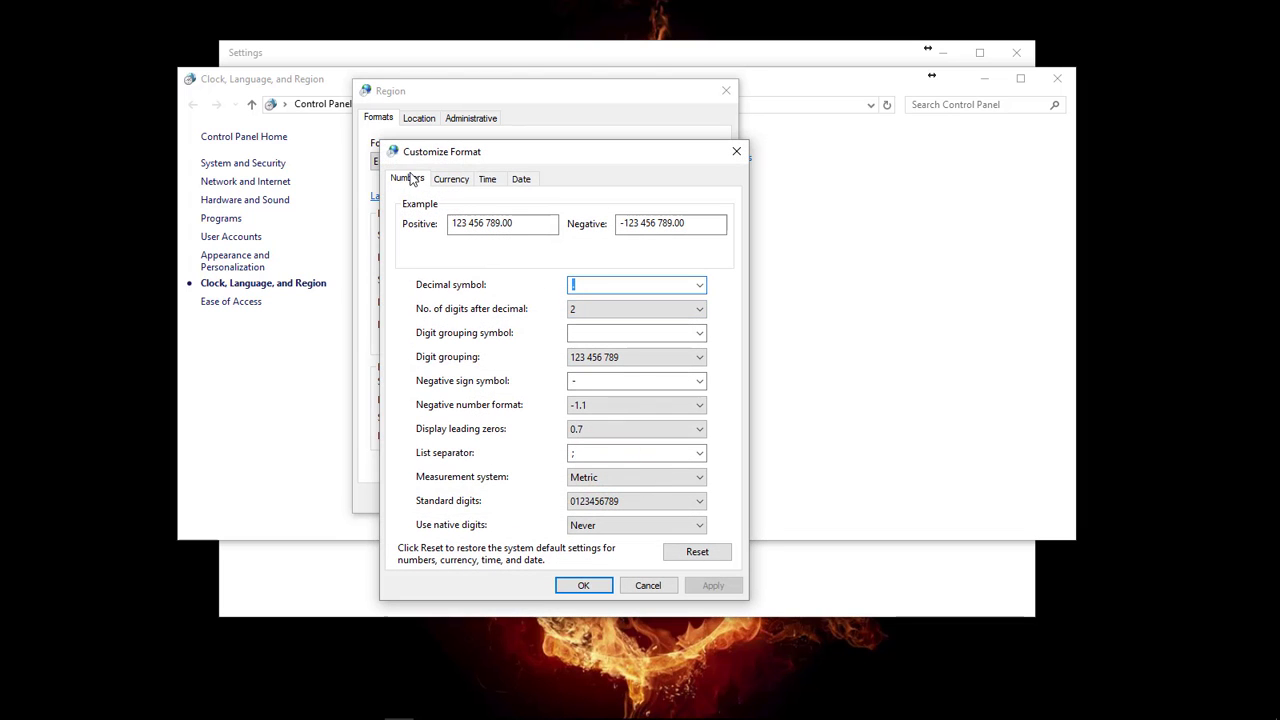
type(".")
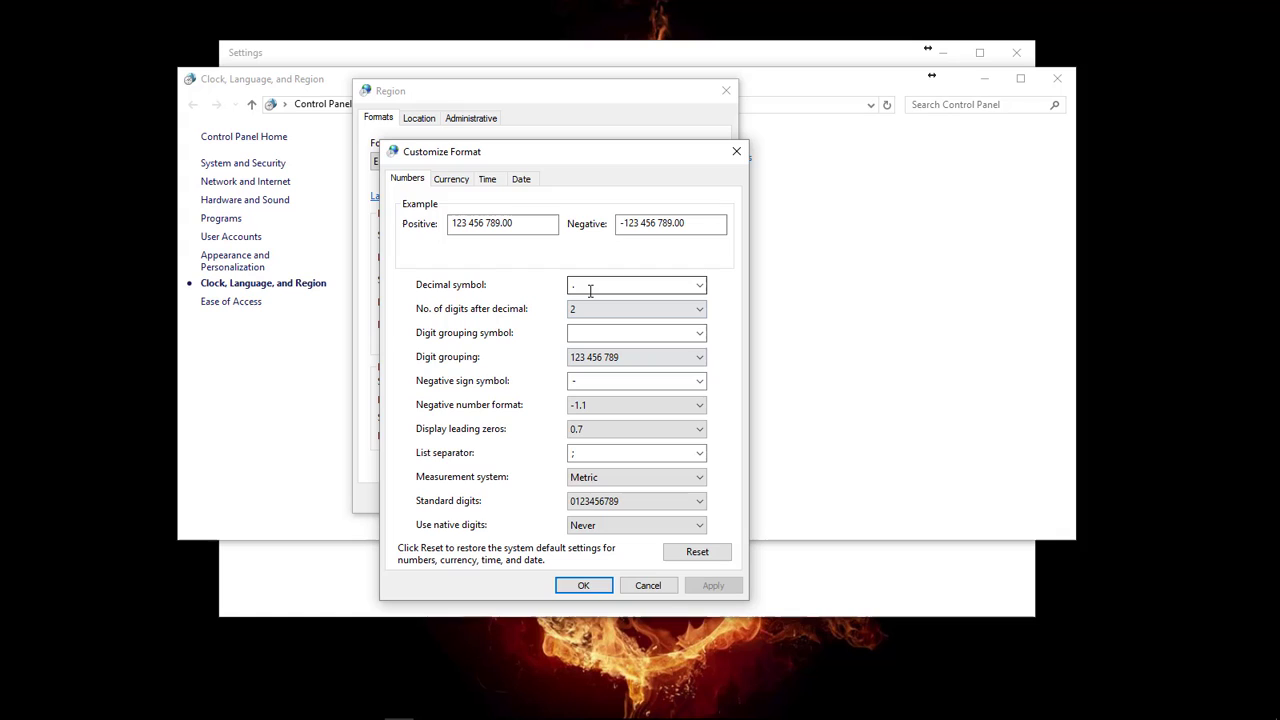
left_click(628, 284)
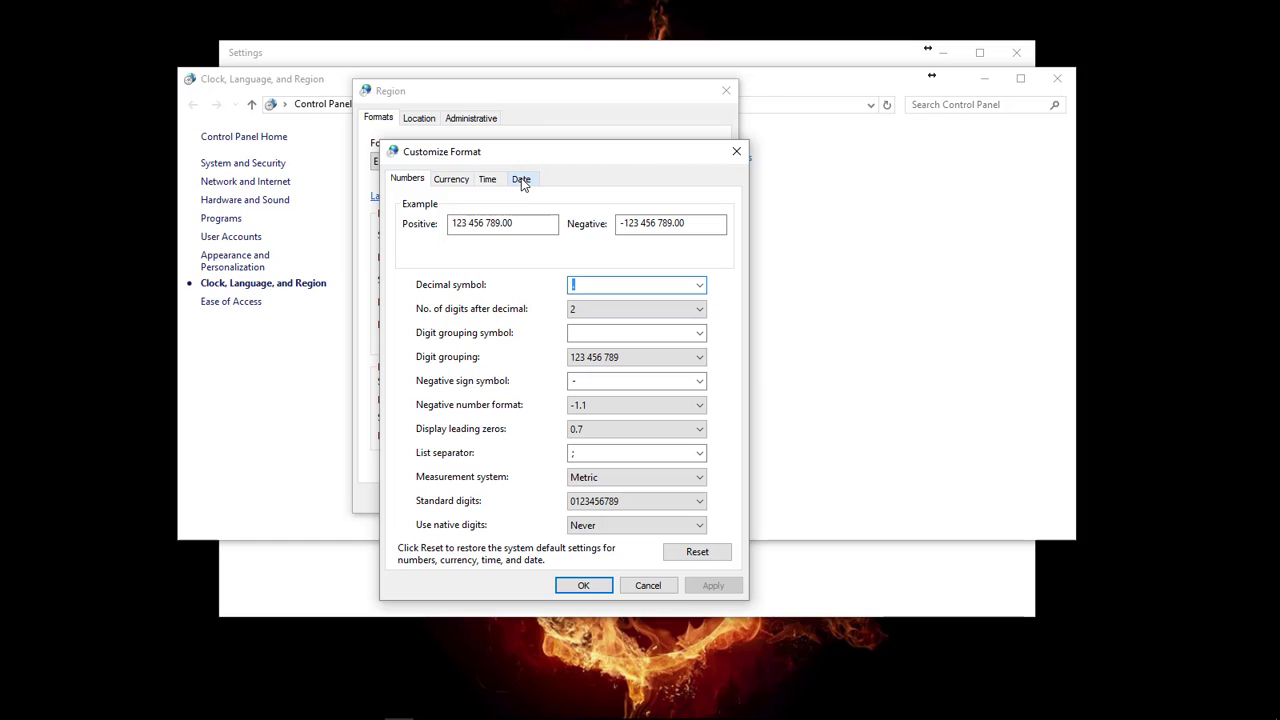
- On the Date tab, enter dd/MM/yyyy as the short date, apply it and confirm
left_click(522, 178)
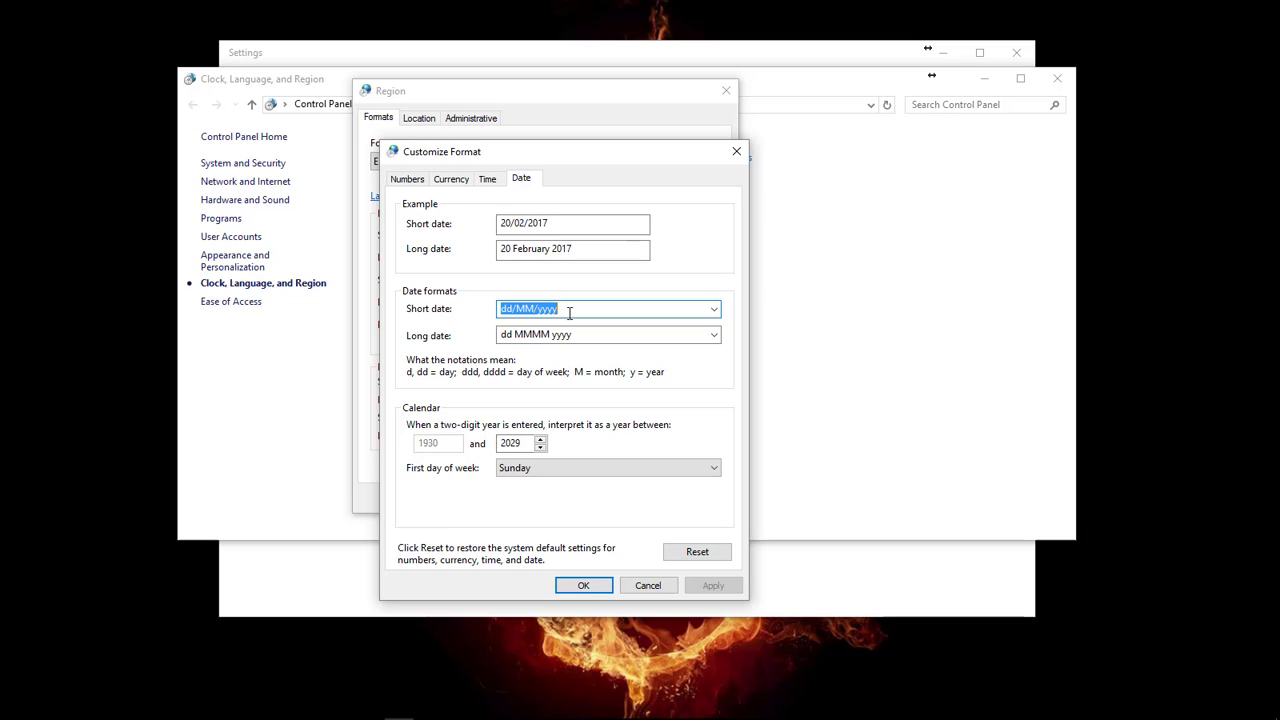
type("d")
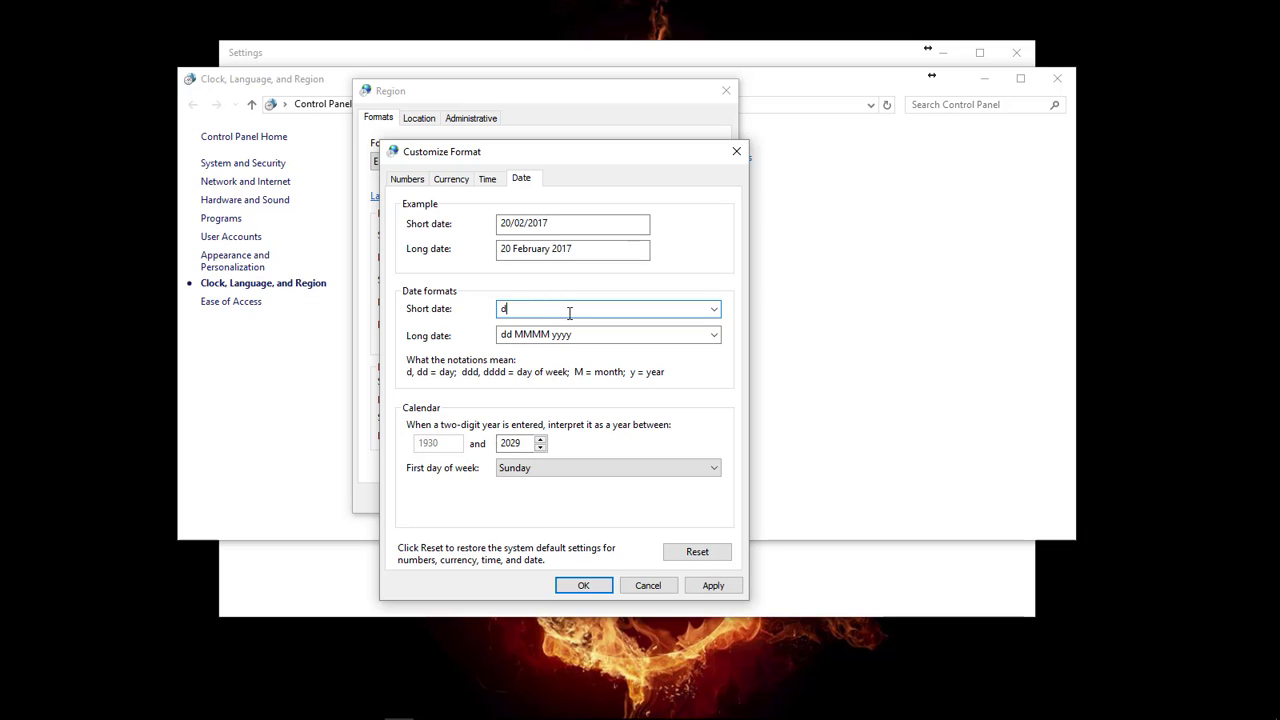
type("d/MM/")
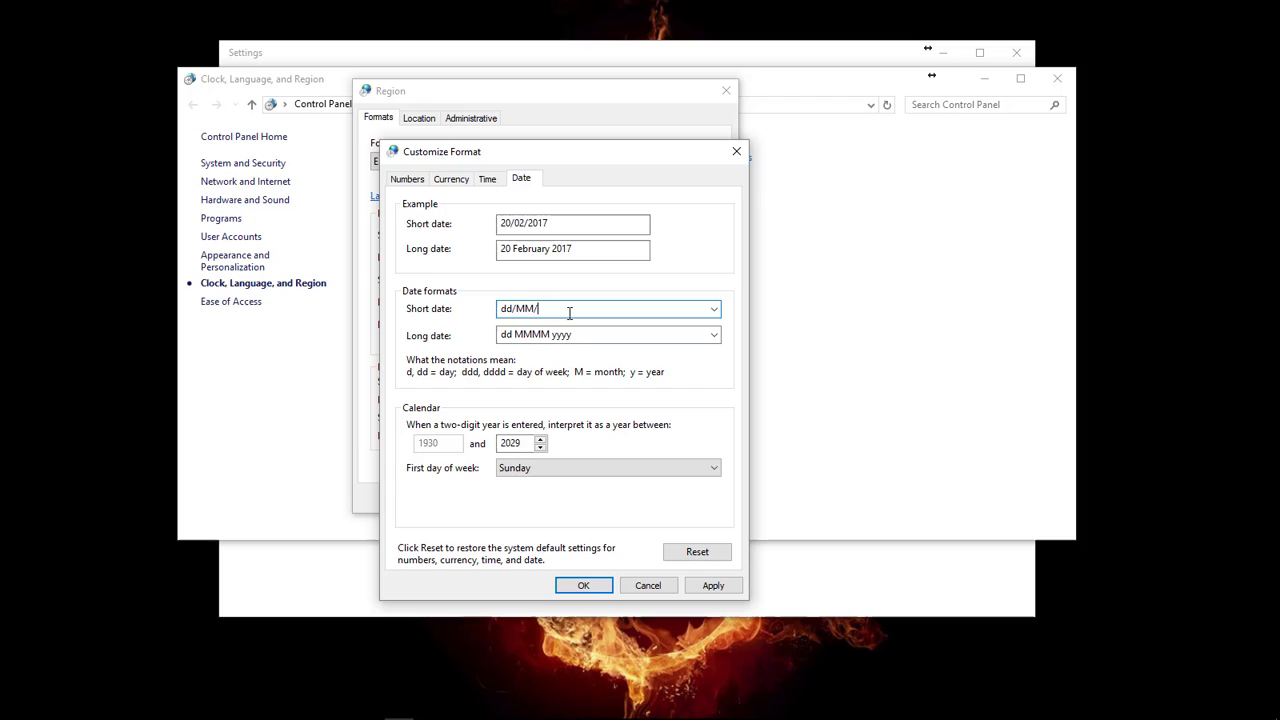
type("yyyy")
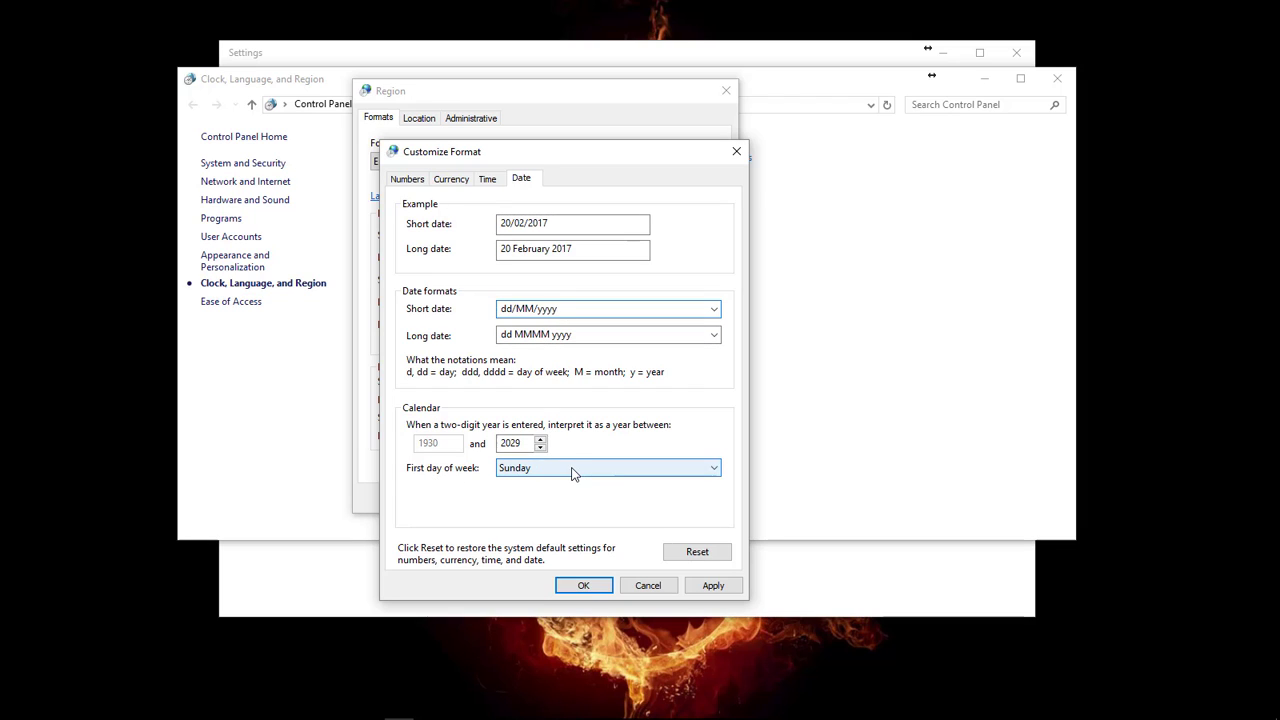
left_click(536, 488)
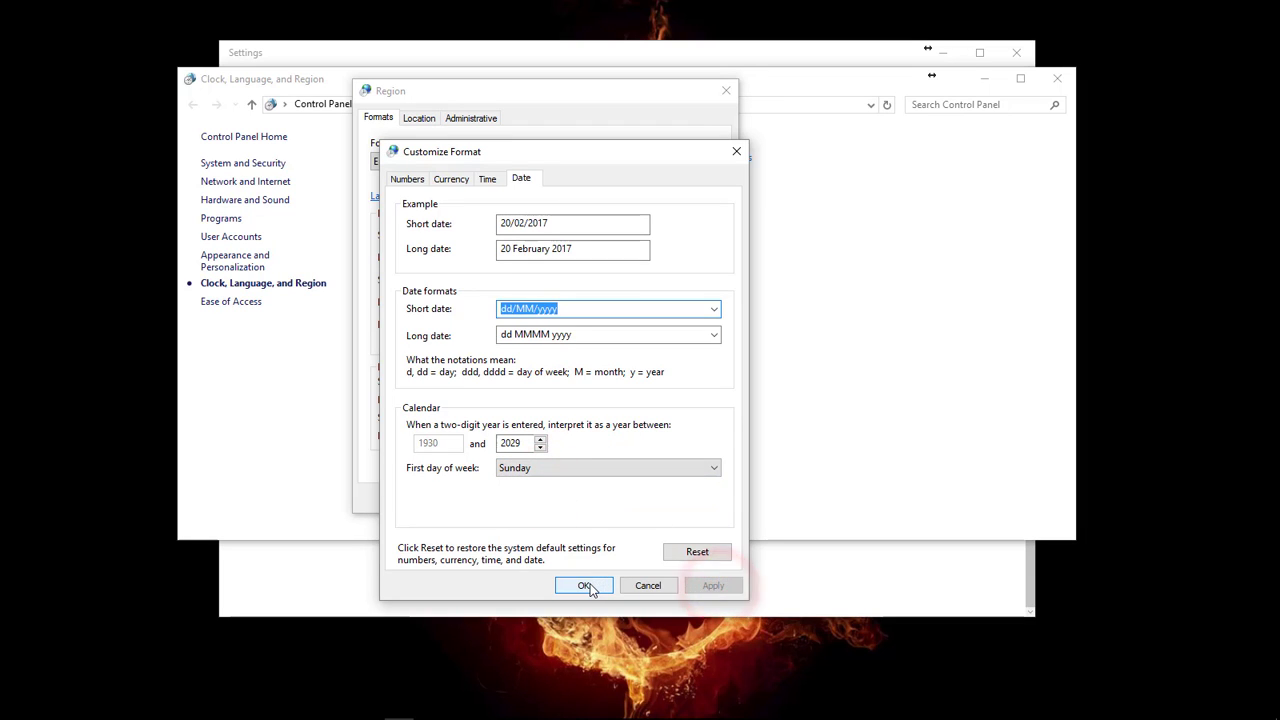
left_click(584, 584)
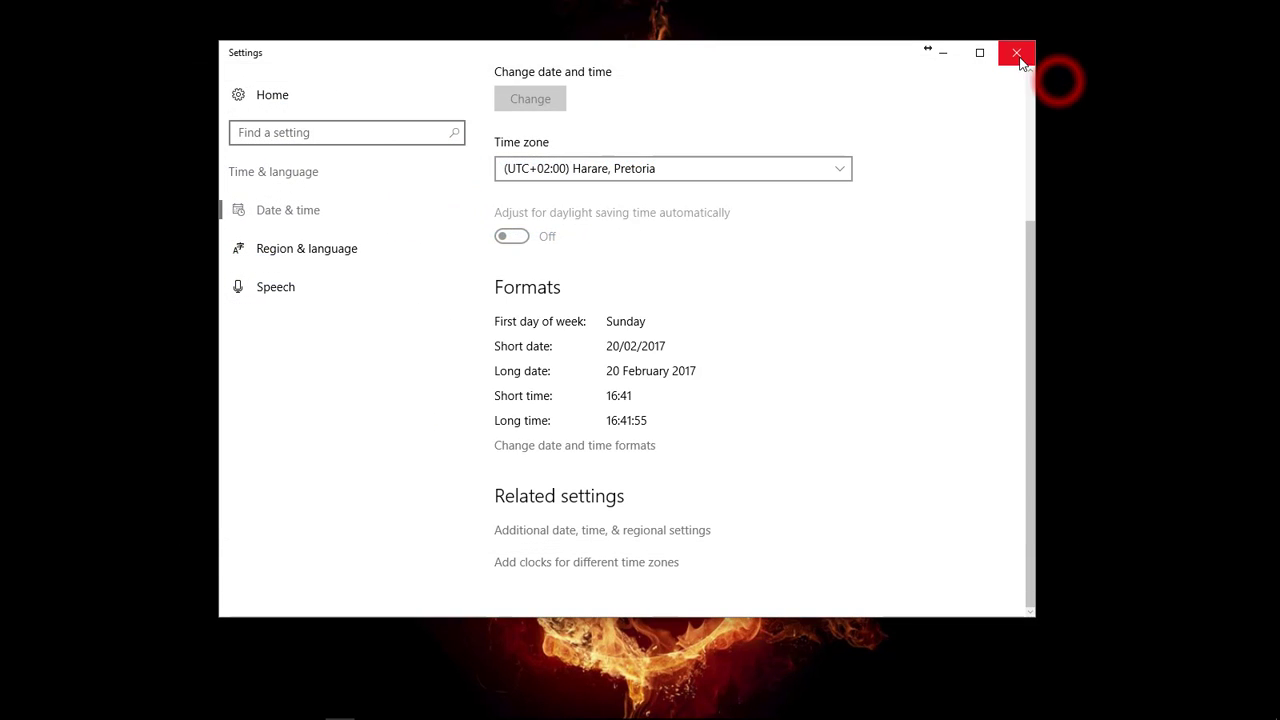
- Close the Settings window, leaving the desktop showing
left_click(1012, 52)
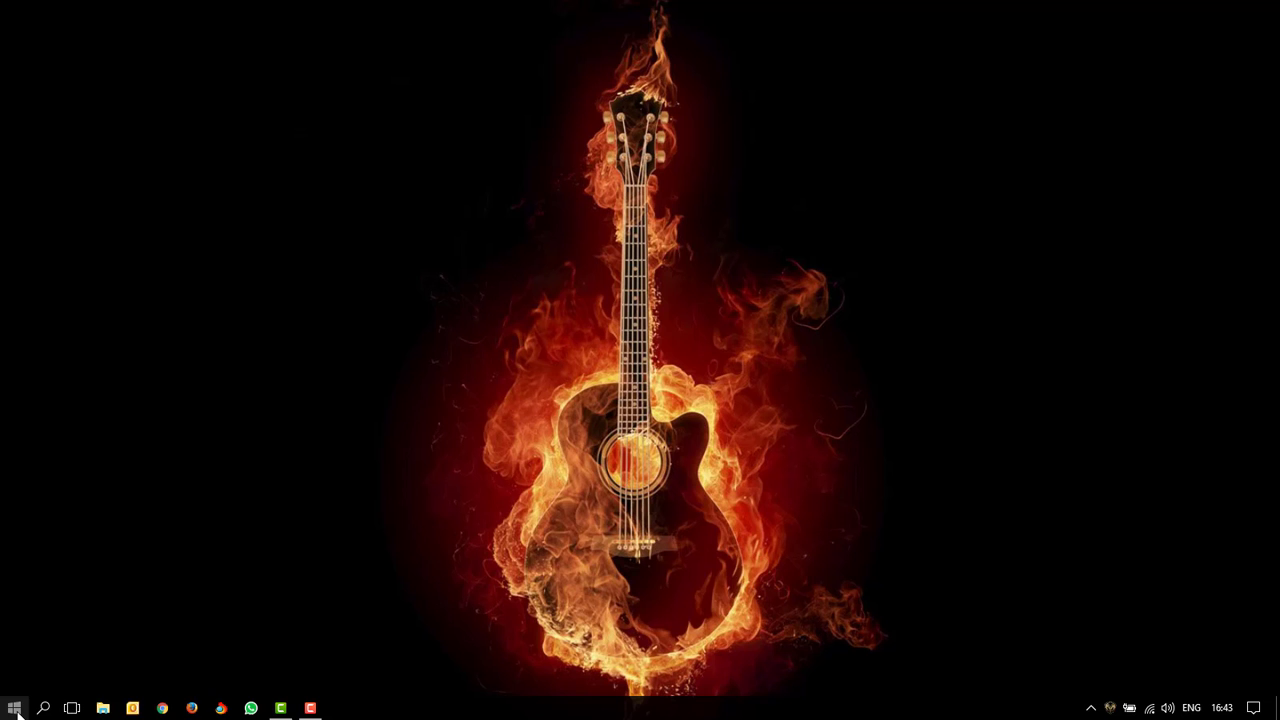
- Open Control Panel from the Start right-click menu and keep the small icons view
right_click(12, 700)
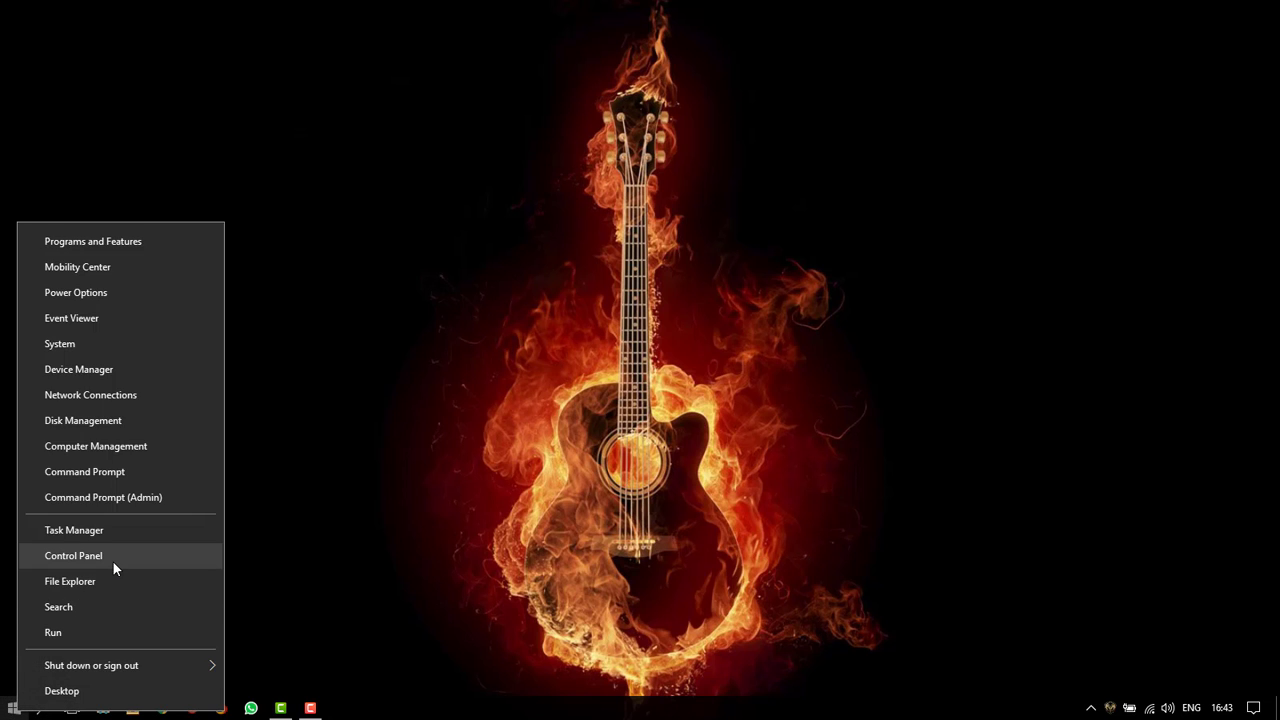
mouse_move(120, 566)
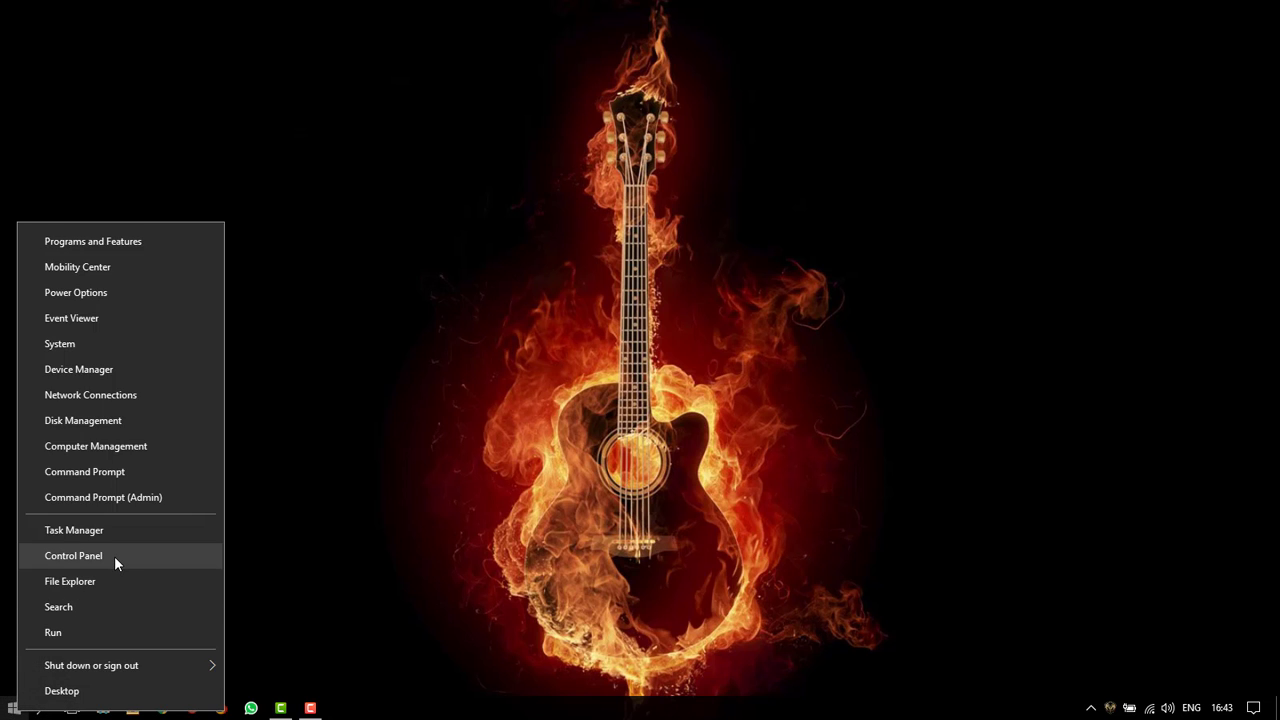
left_click(72, 556)
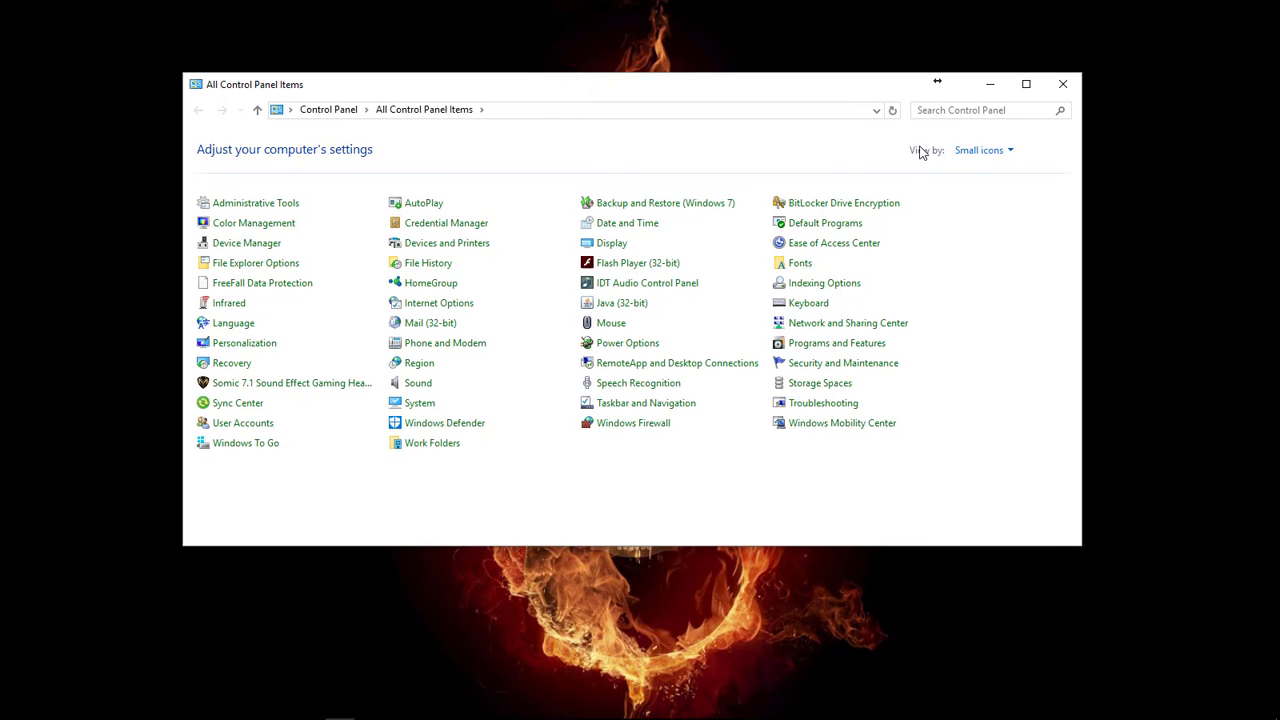
mouse_move(1008, 156)
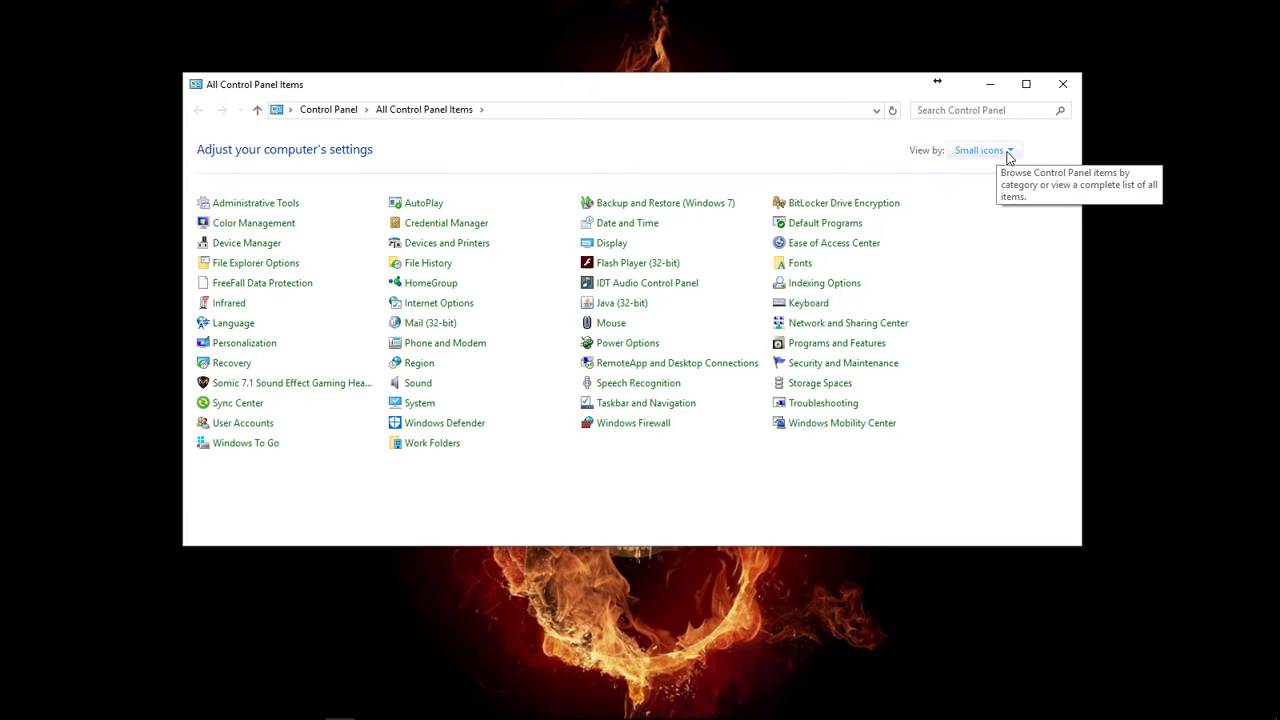
left_click(1000, 150)
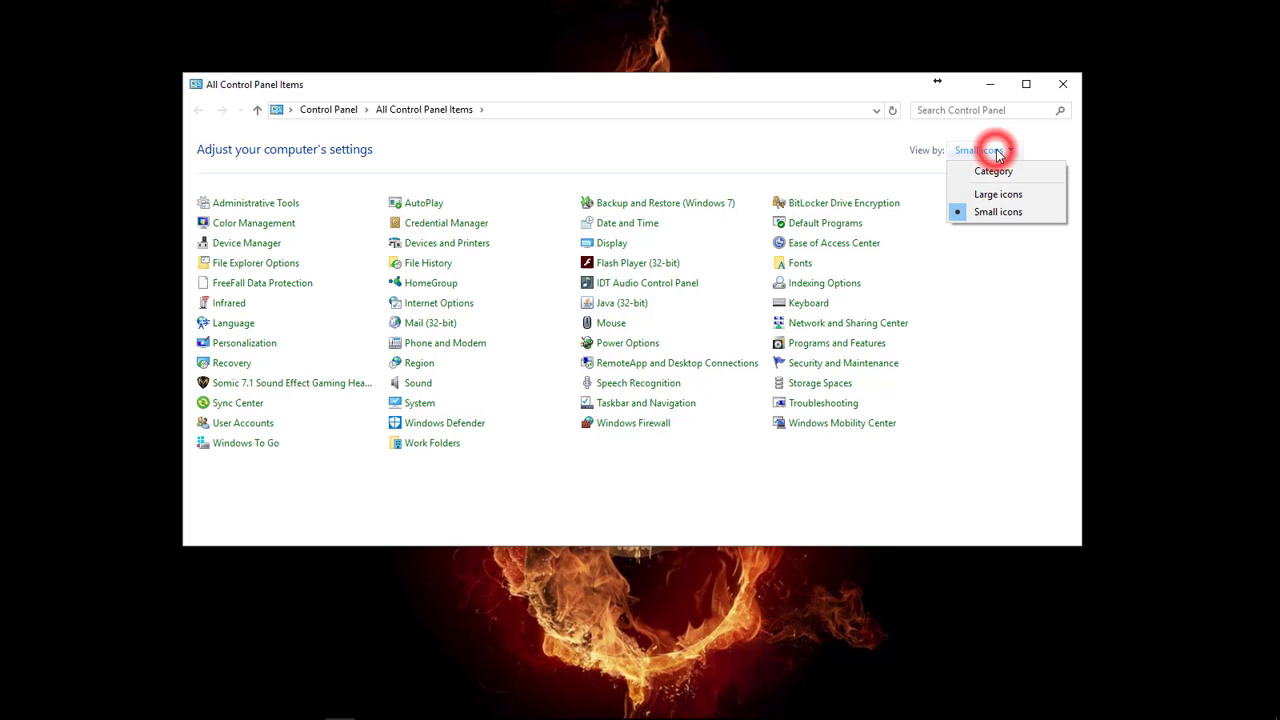
mouse_move(1004, 184)
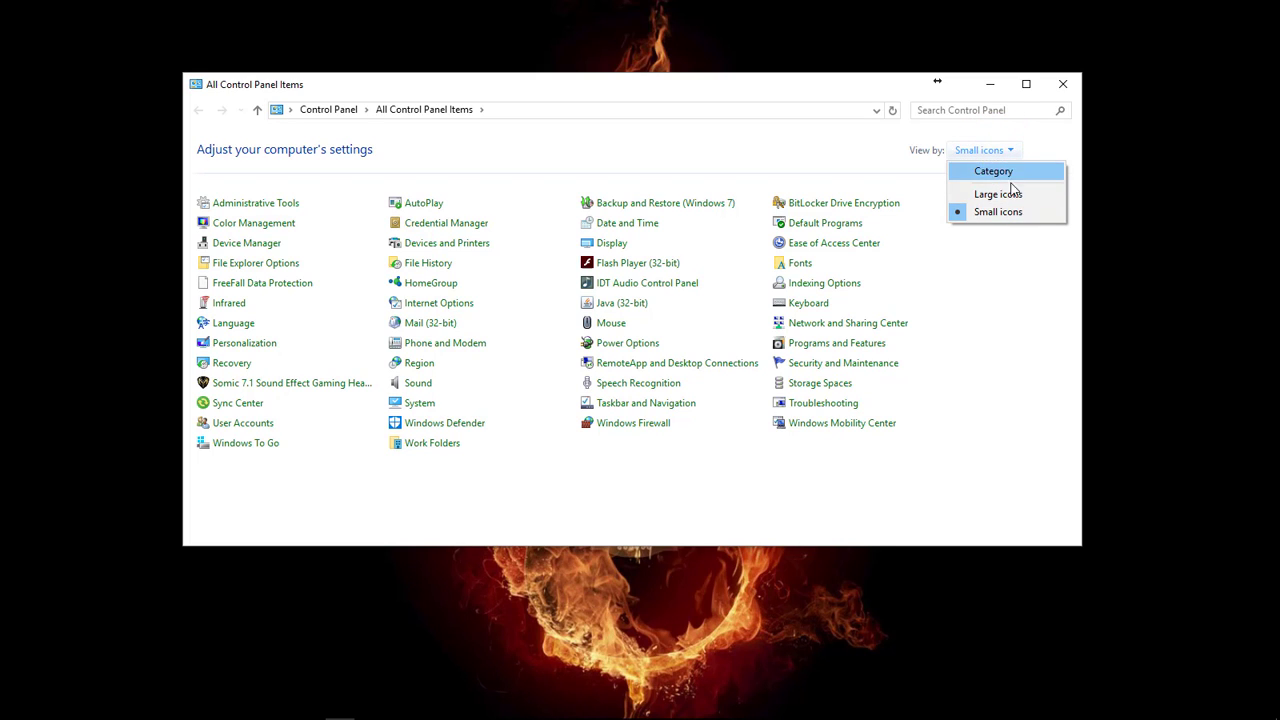
left_click(996, 212)
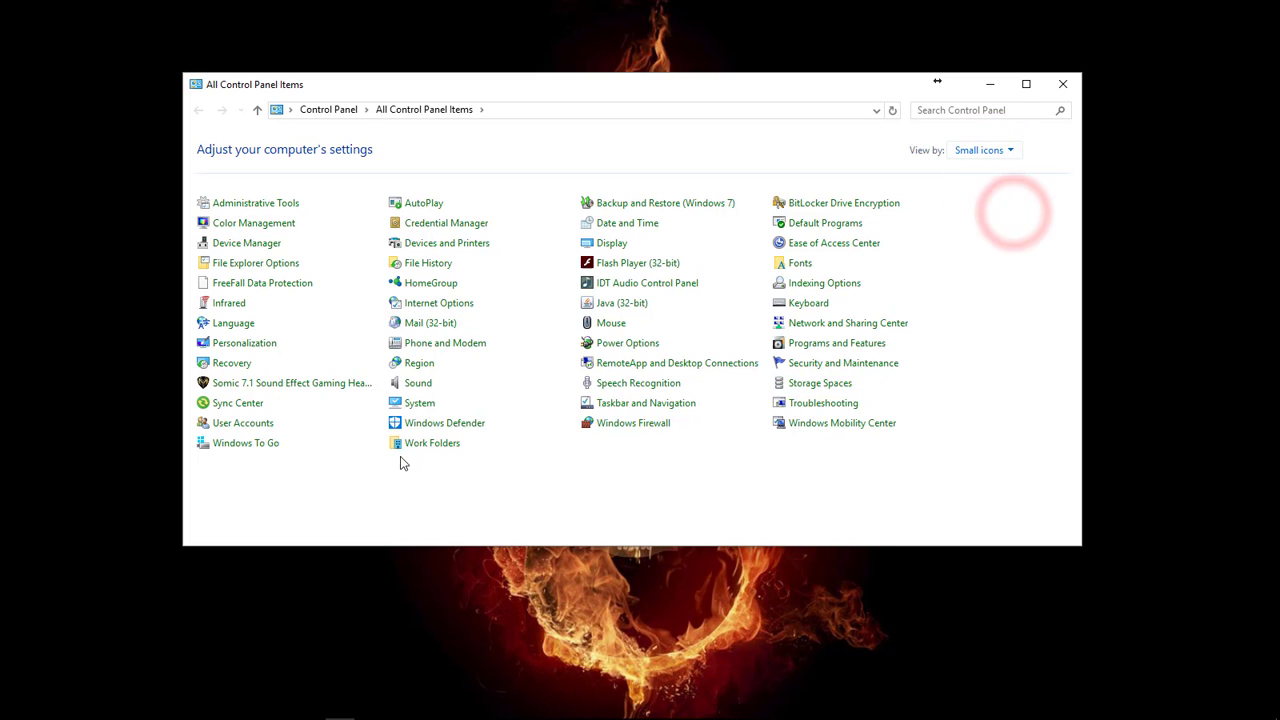
mouse_move(236, 424)
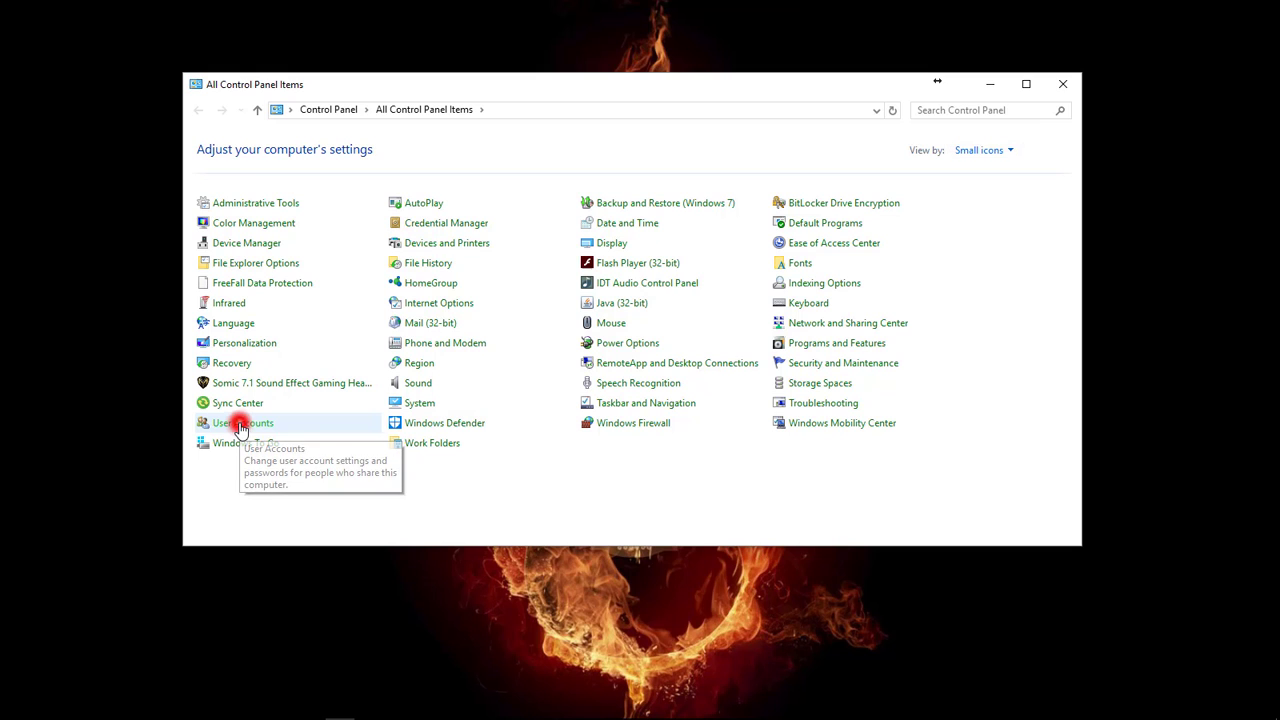
- Open User Accounts and then the User Account Control settings window
left_click(244, 424)
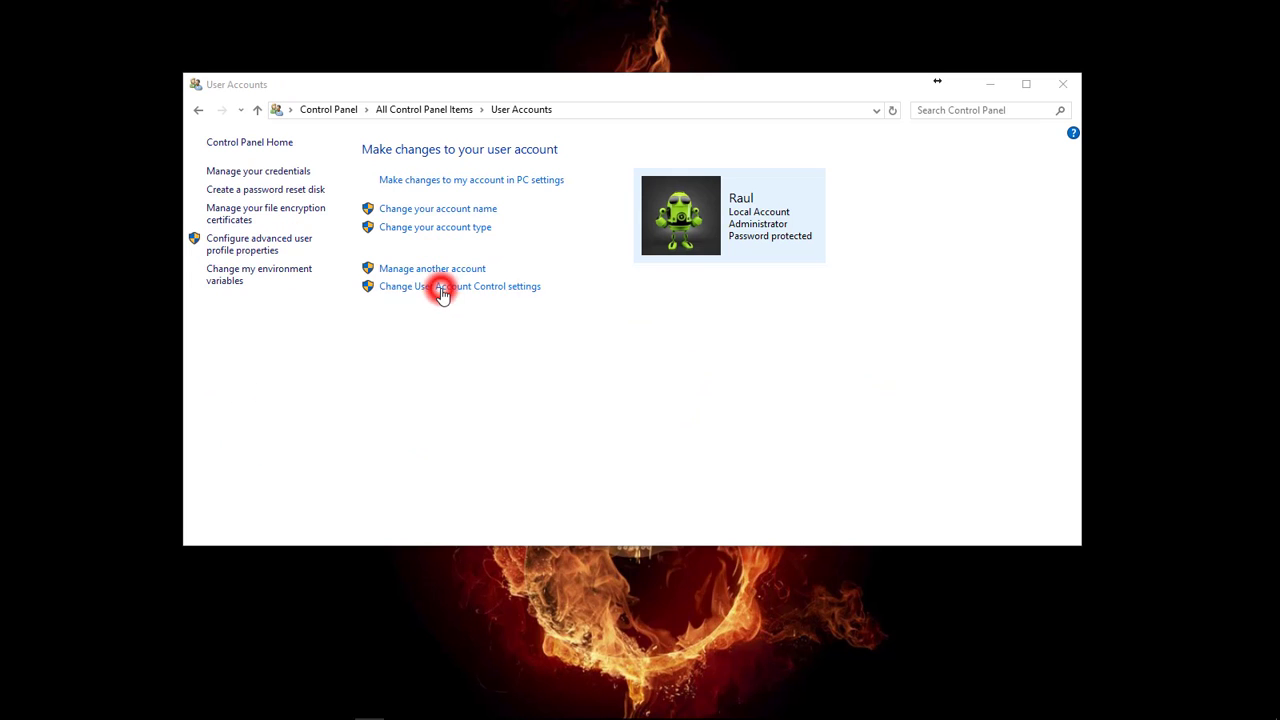
left_click(444, 292)
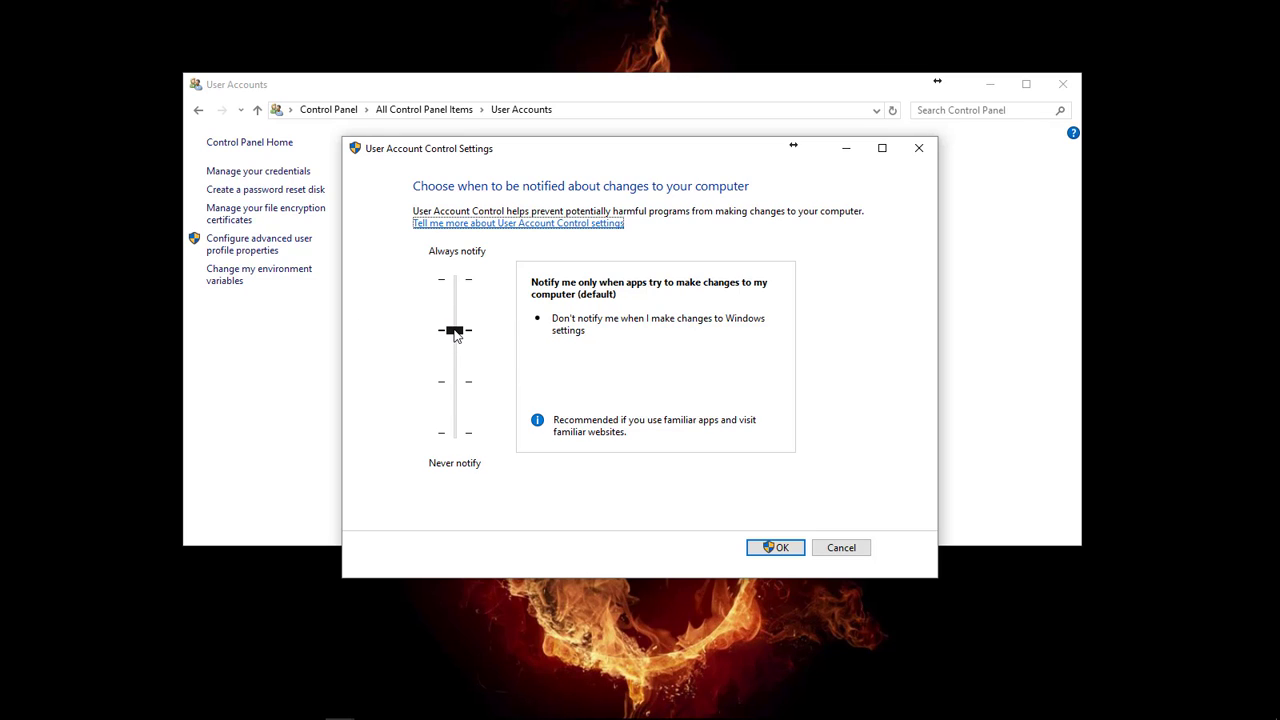
- Drag the UAC slider to Never notify and save the change with OK
left_click_drag(454, 330, 454, 432)
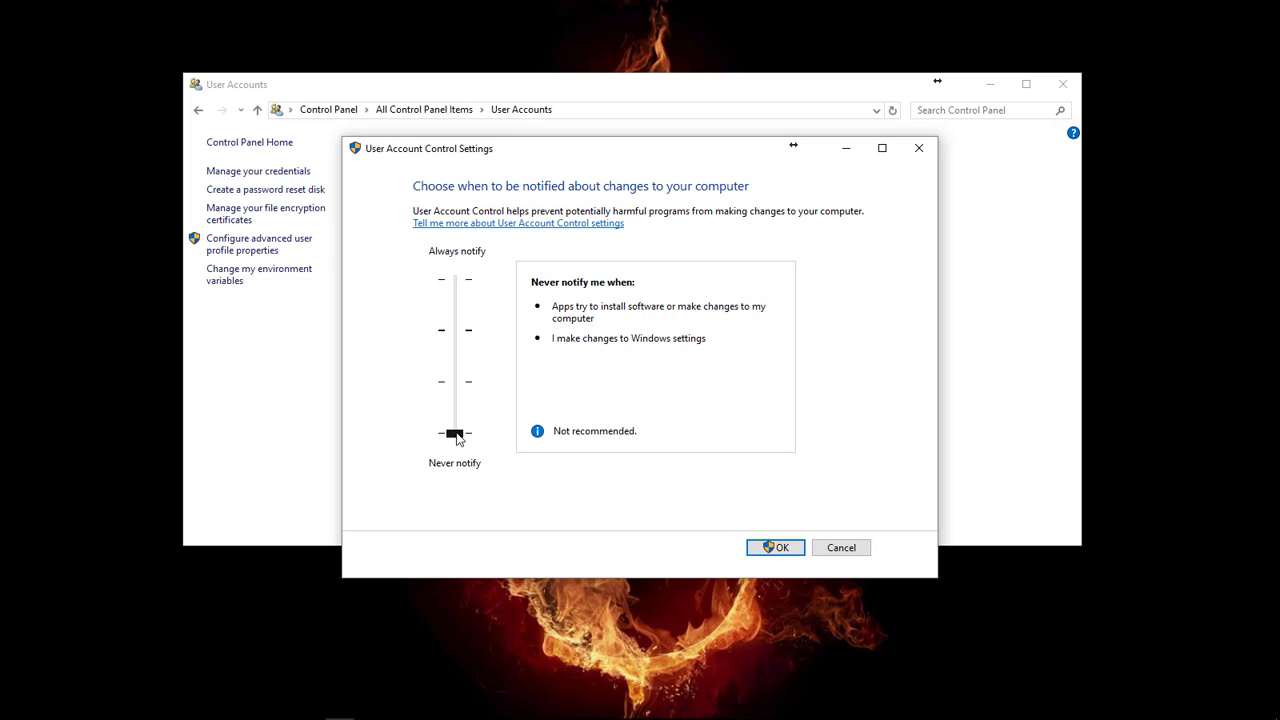
left_click(454, 432)
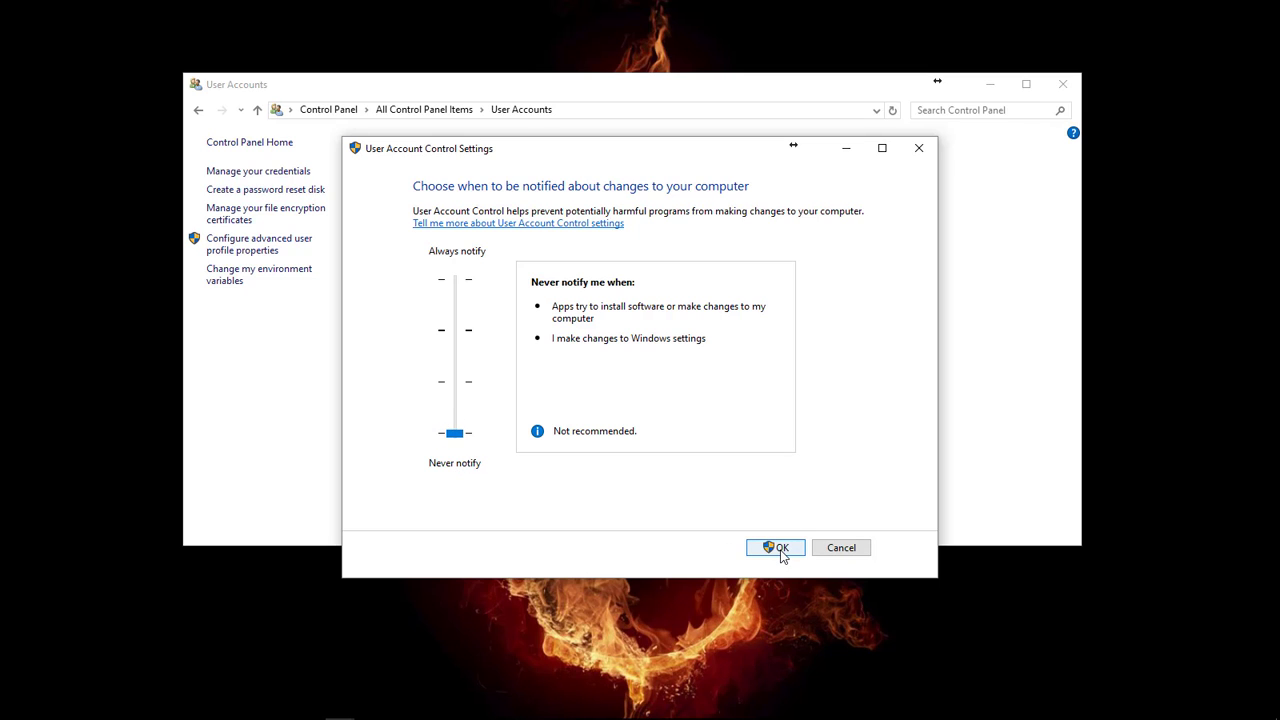
left_click(778, 548)
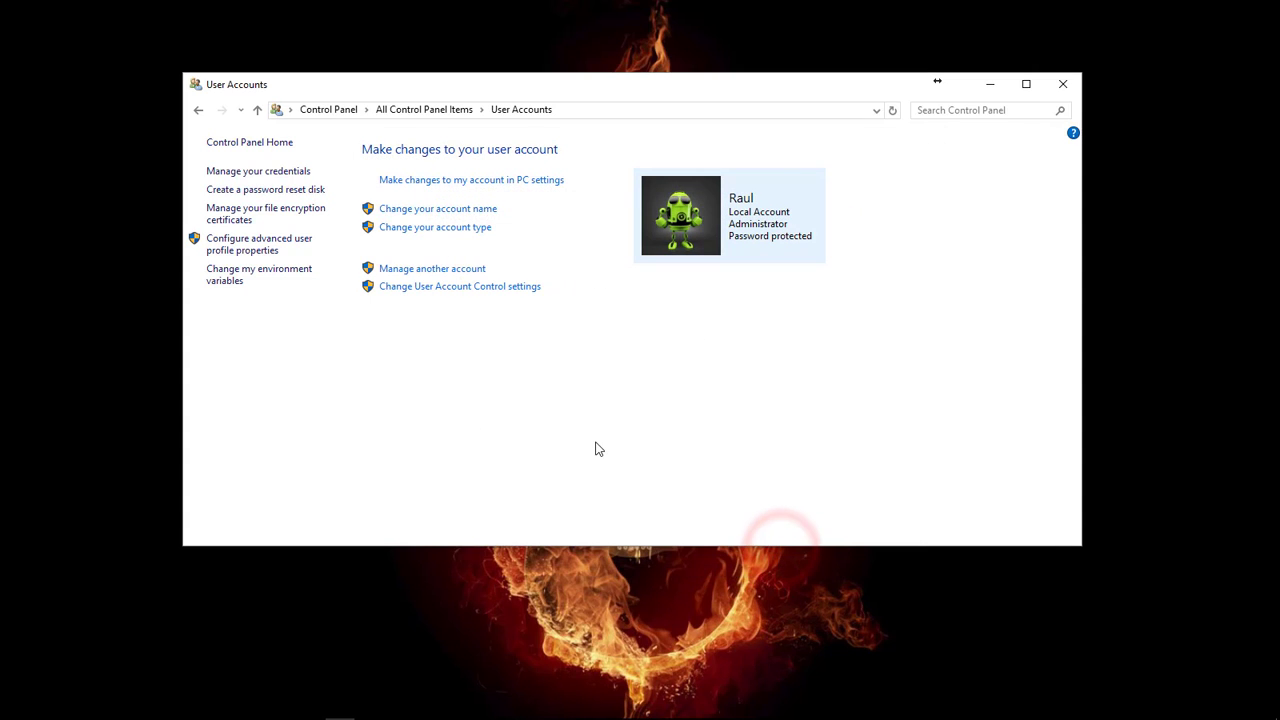